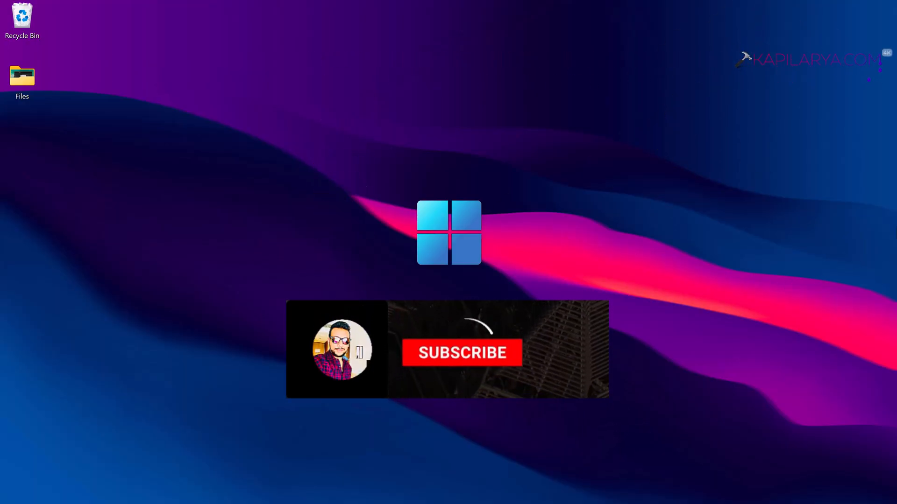
Launch File Explorer and show the Network location listing KAPIL-ASUS
click(461, 353)
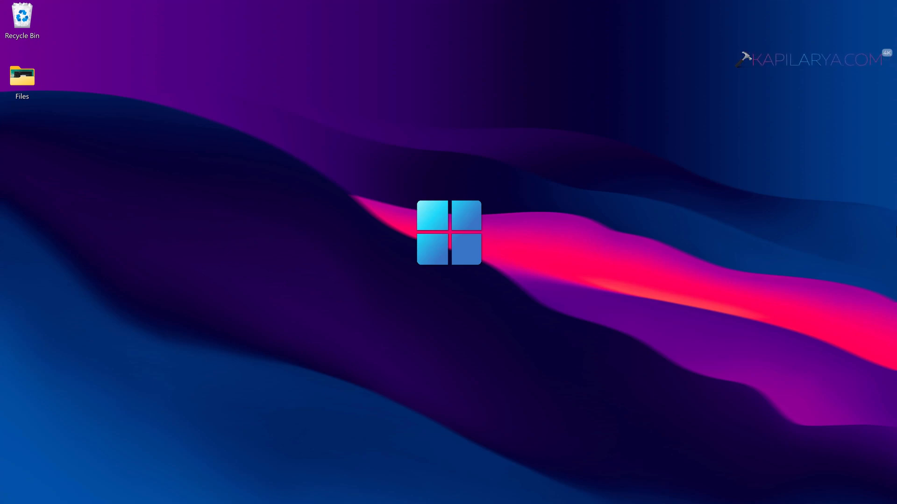
mouse_move(622, 293)
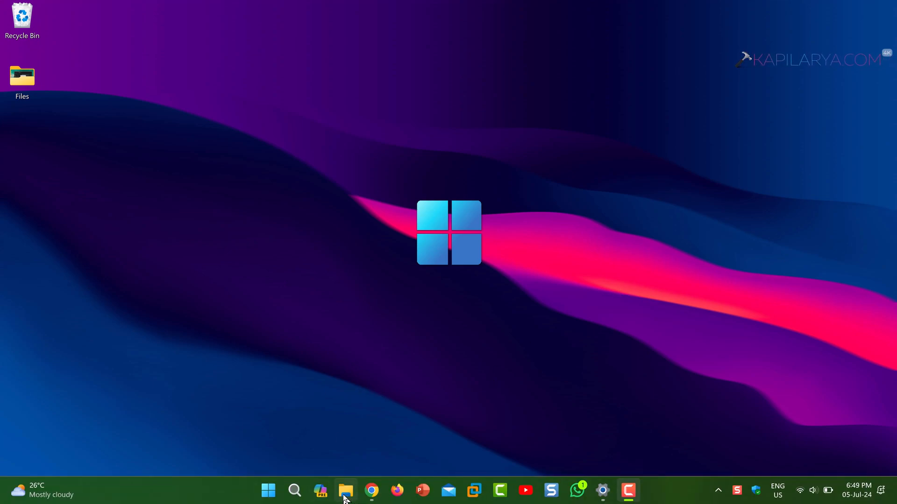
click(346, 491)
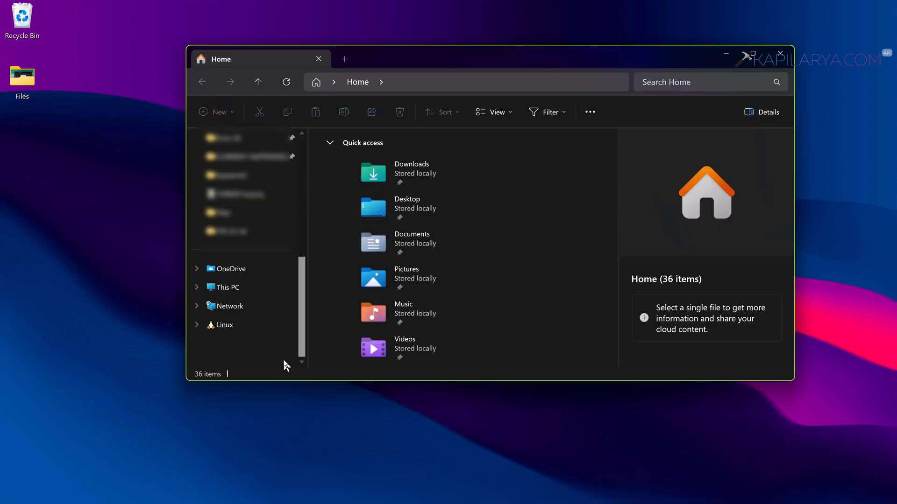
mouse_move(227, 287)
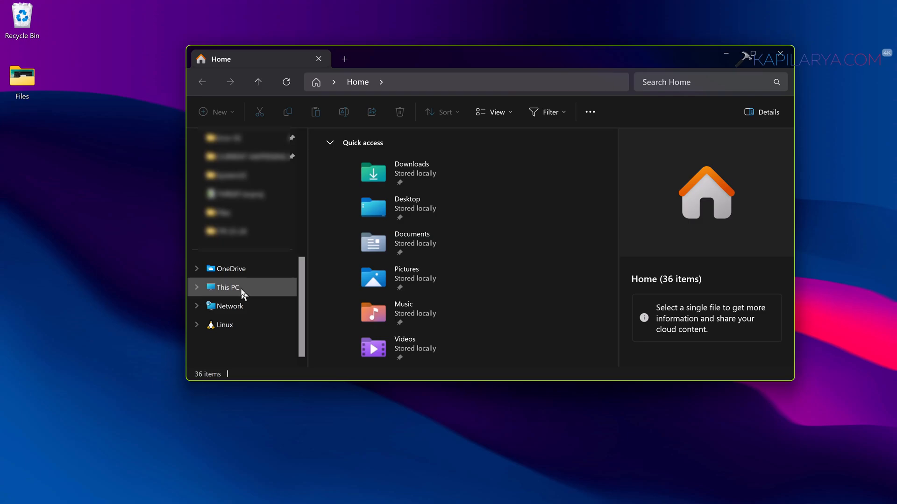
click(227, 306)
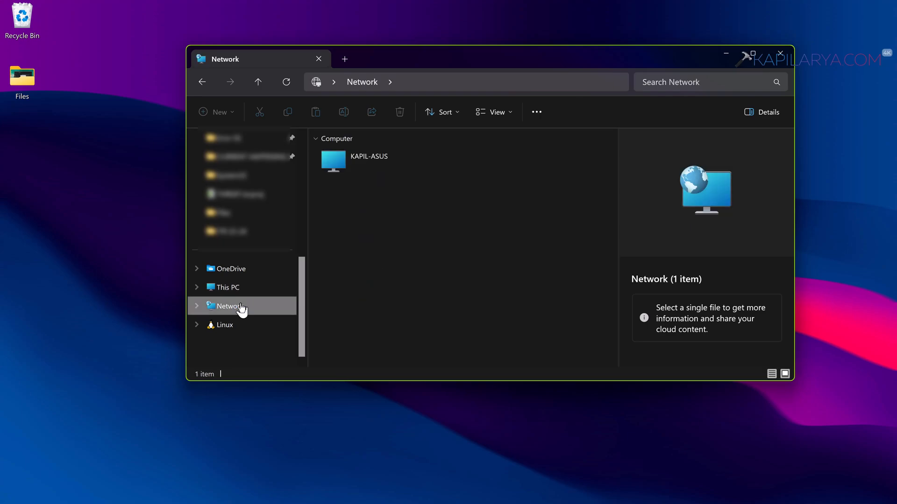
mouse_move(436, 223)
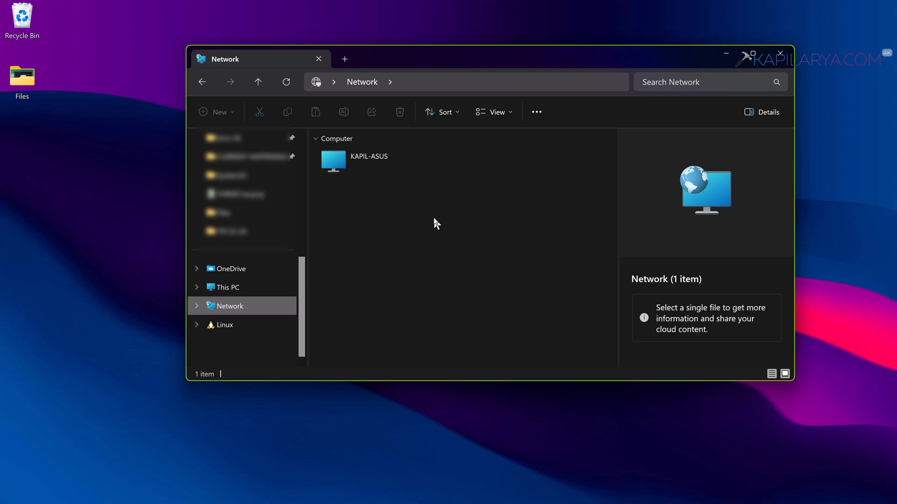
mouse_move(383, 207)
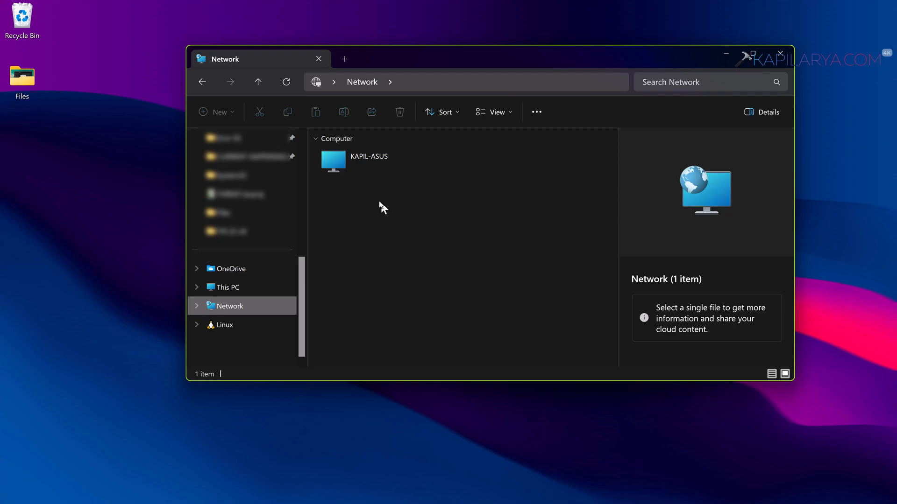
mouse_move(80, 54)
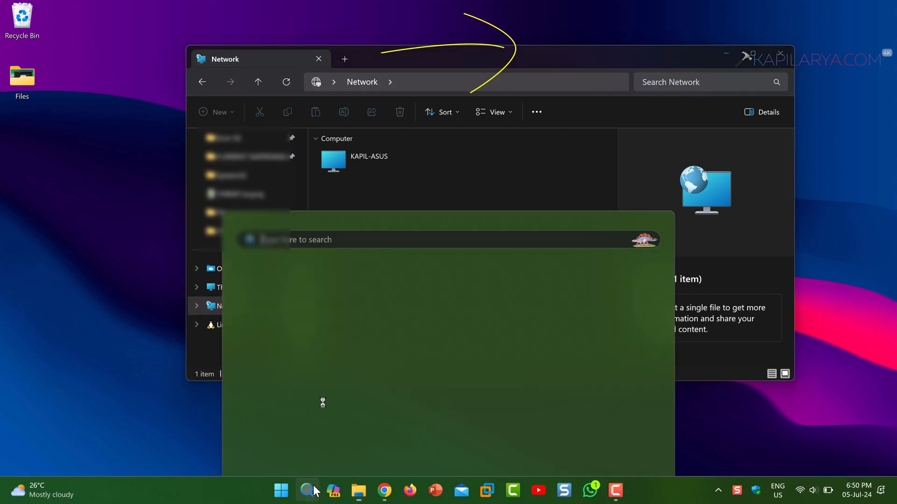
Search Windows for 'network' to find network settings
text(network)
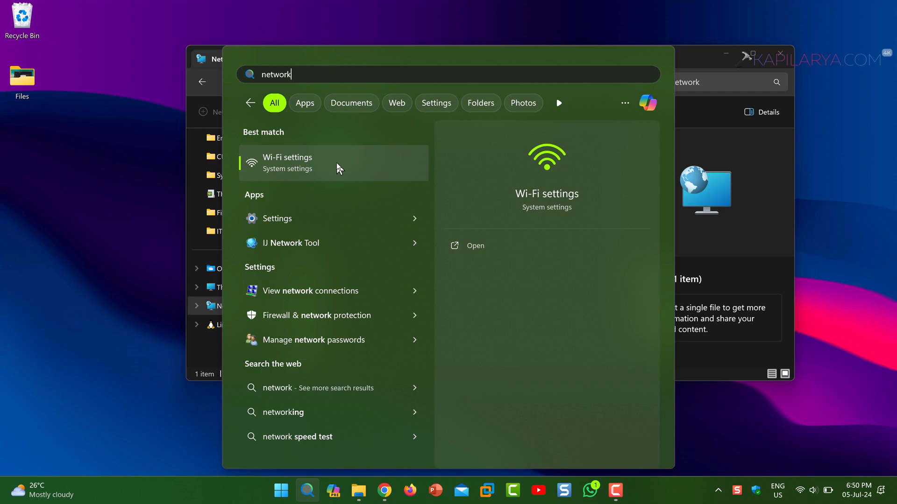
mouse_move(360, 233)
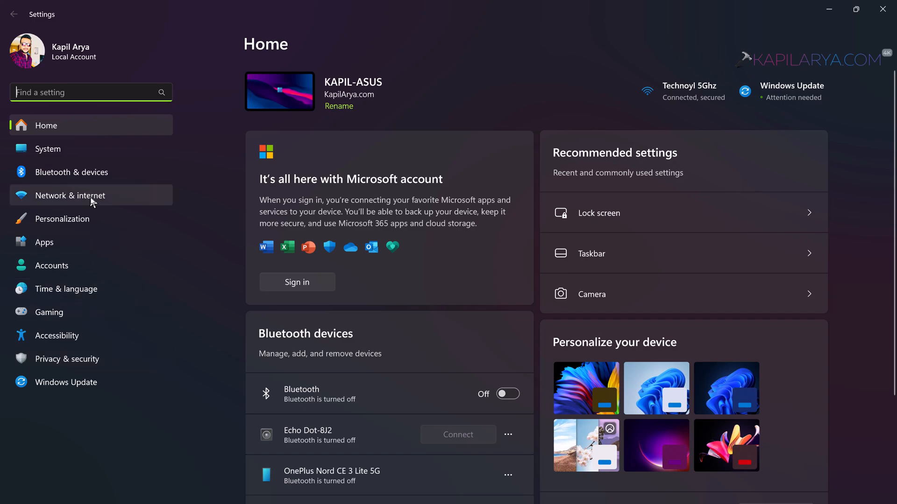
Check that network discovery and file and printer sharing are on in Advanced sharing settings
click(70, 195)
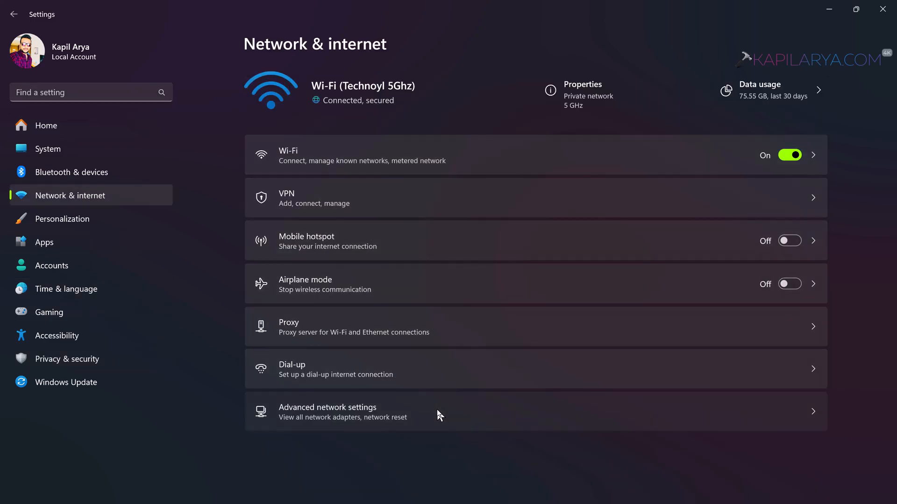
click(327, 411)
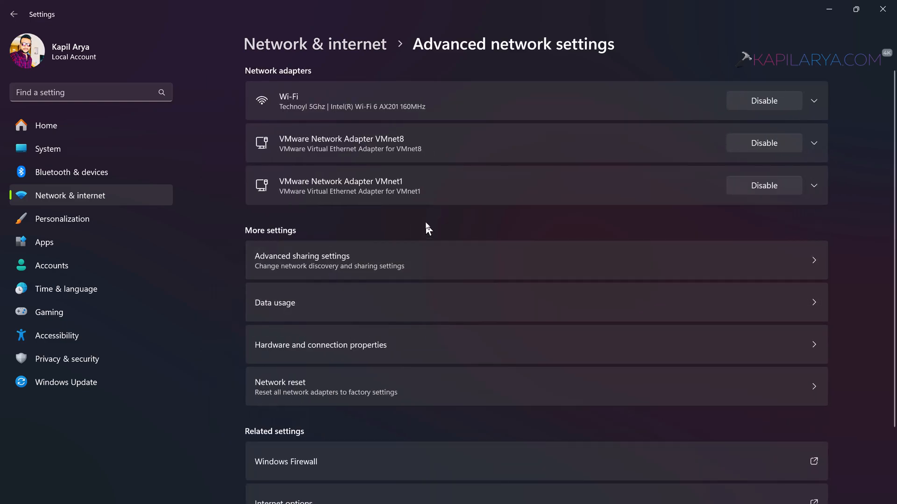
scroll(down, 3)
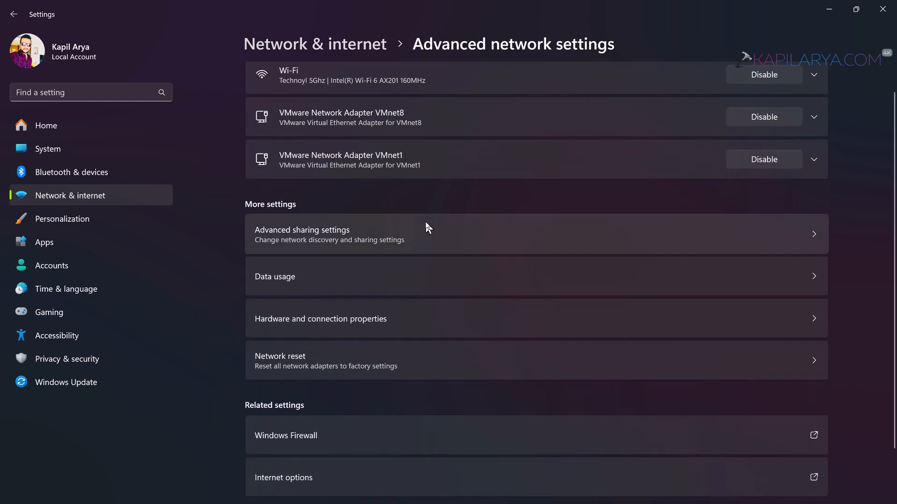
click(302, 234)
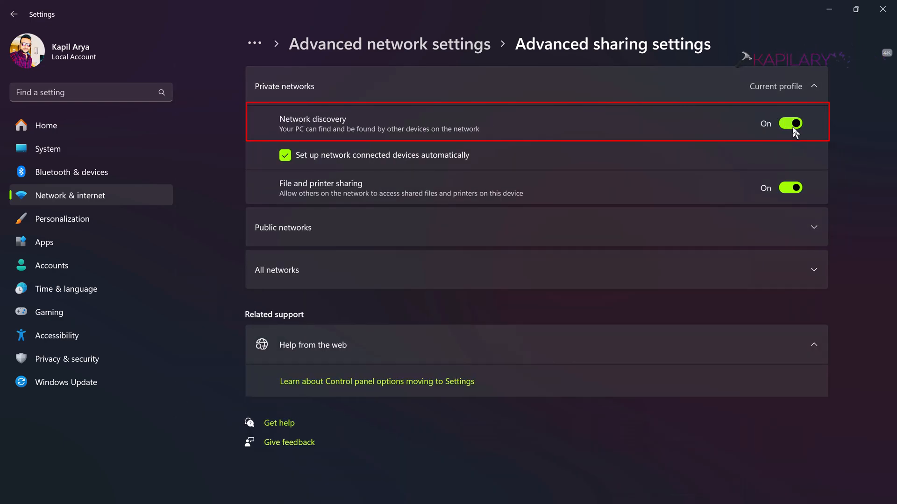
mouse_move(343, 164)
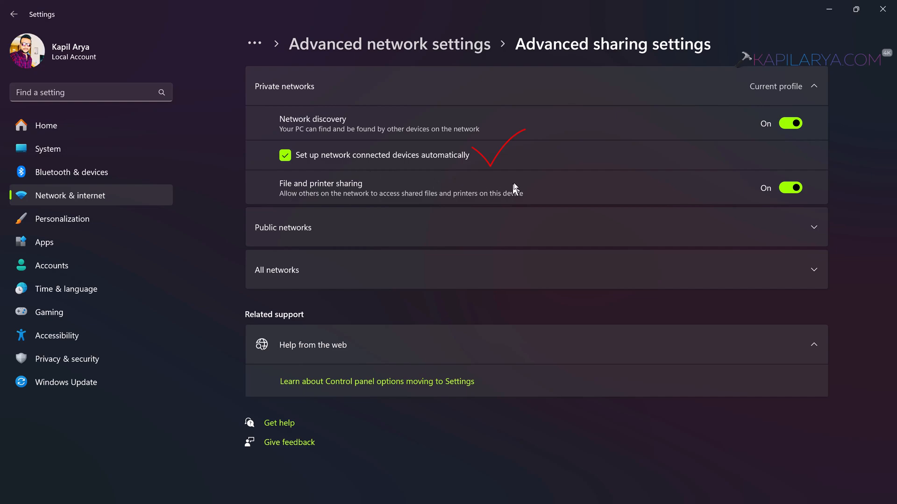
mouse_move(813, 70)
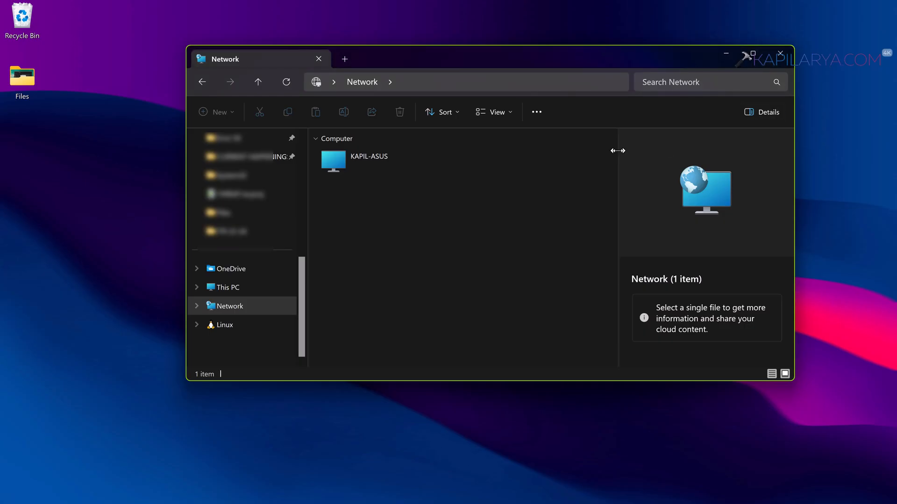
mouse_move(399, 189)
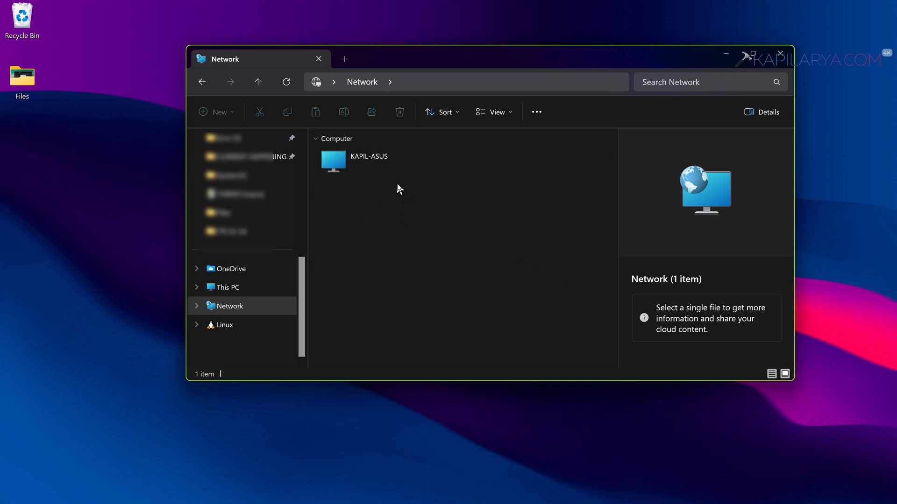
Browse KAPIL-ASUS's shared Users folder, then go to This PC showing drives C and D
click(368, 160)
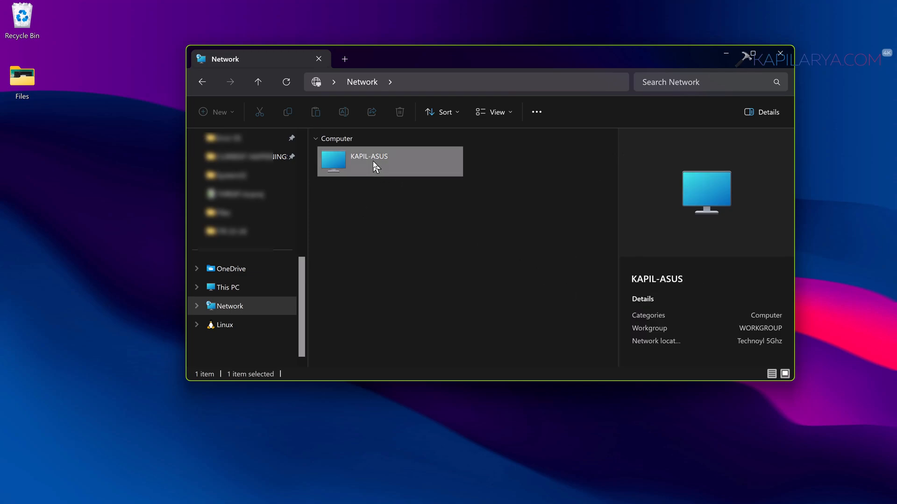
double_click(367, 161)
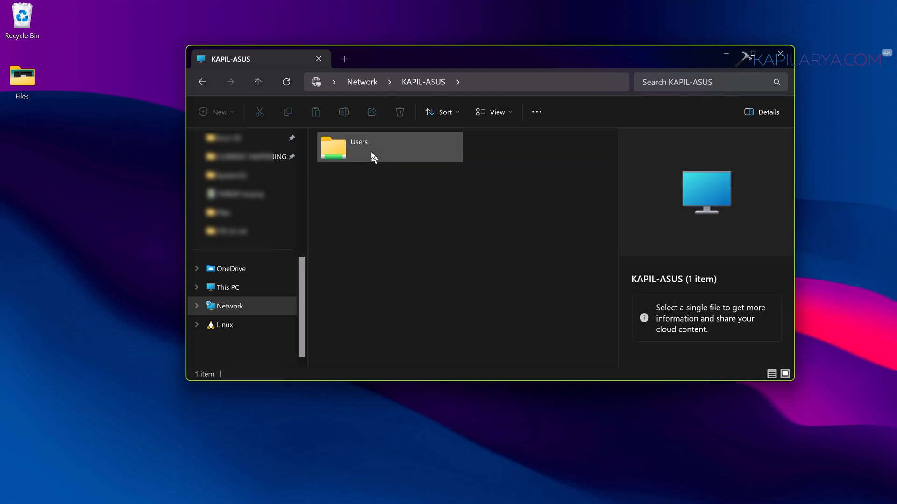
double_click(359, 142)
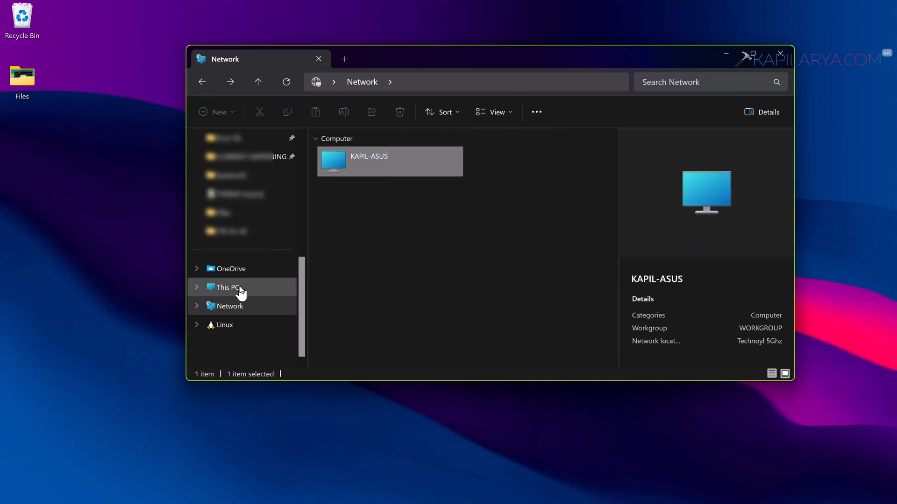
click(226, 287)
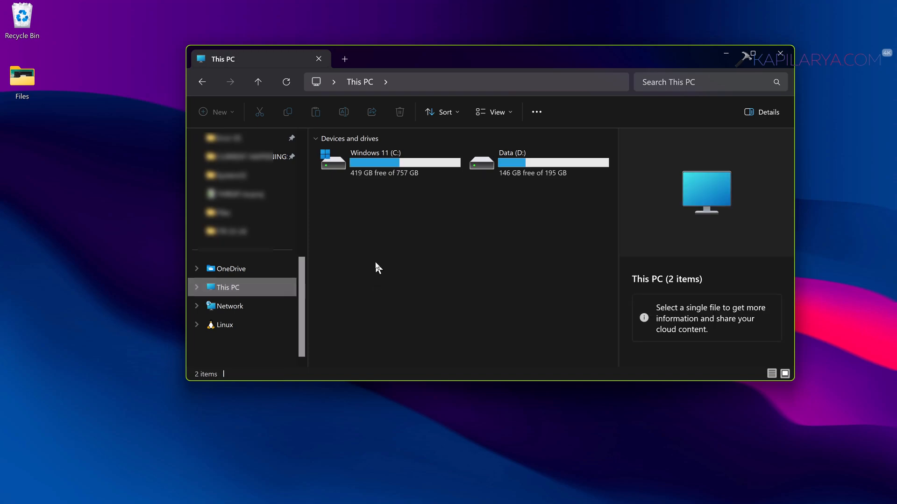
mouse_move(541, 226)
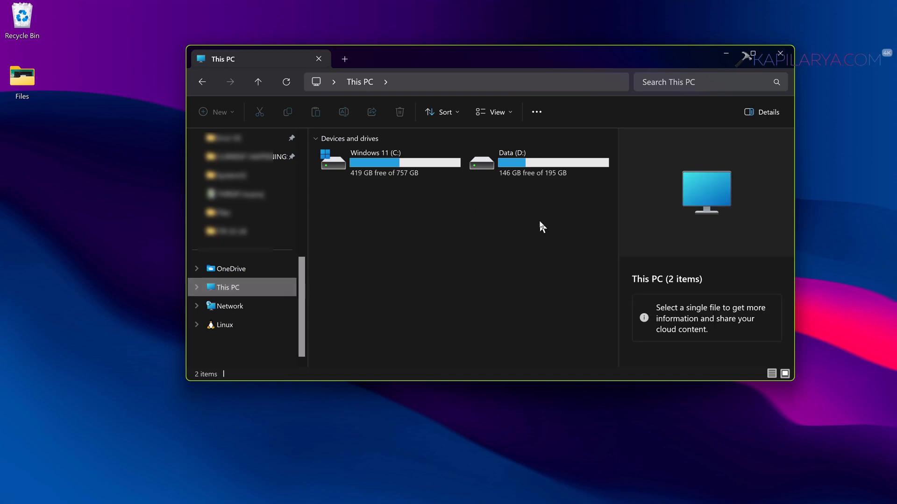
Open Map network drive from This PC's See more menu
click(536, 111)
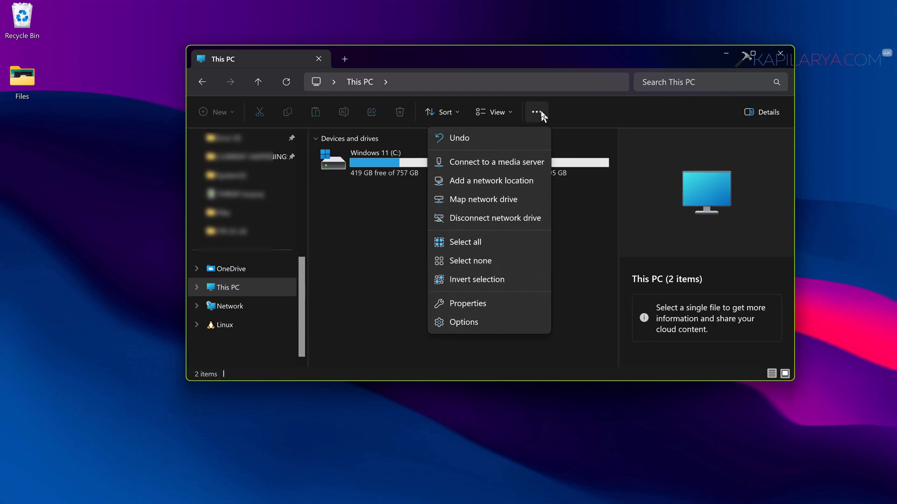
mouse_move(495, 203)
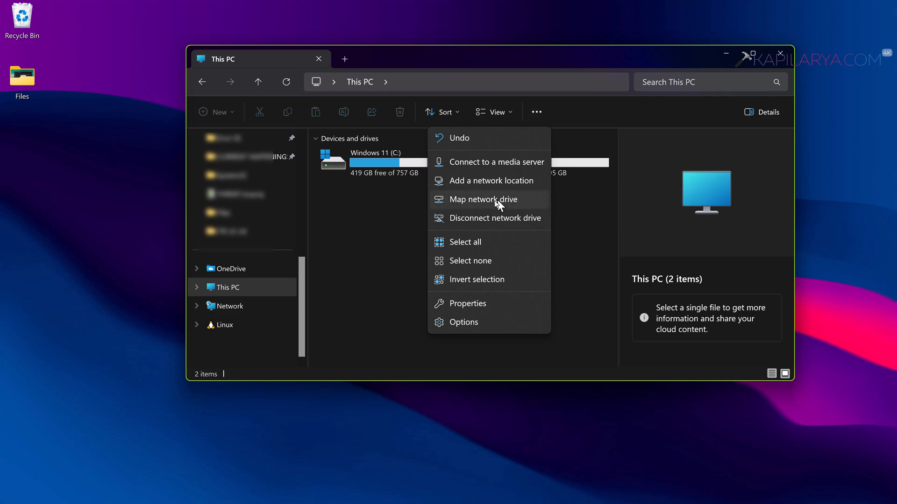
mouse_move(480, 205)
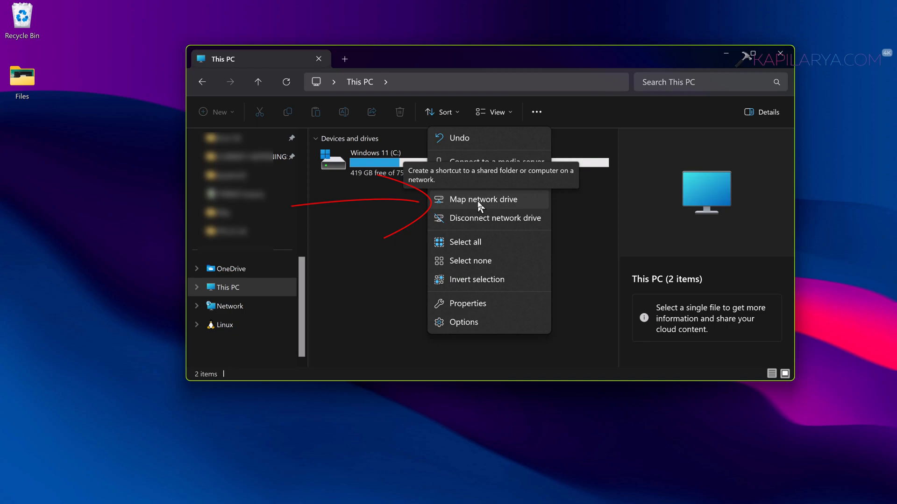
click(482, 199)
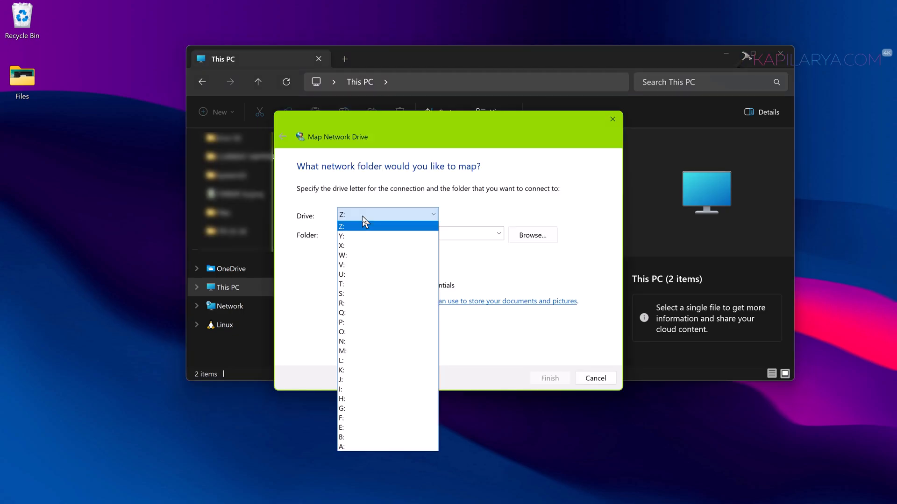
mouse_move(372, 219)
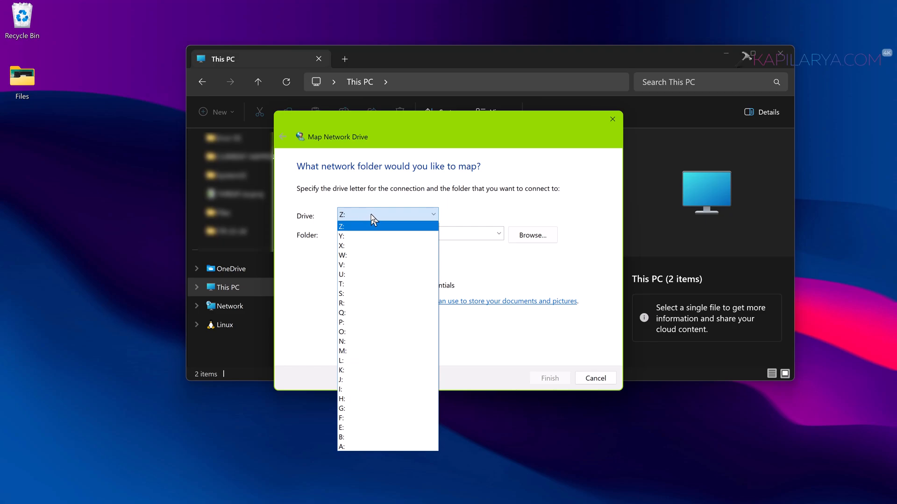
Choose Z: as the drive letter to map
click(341, 226)
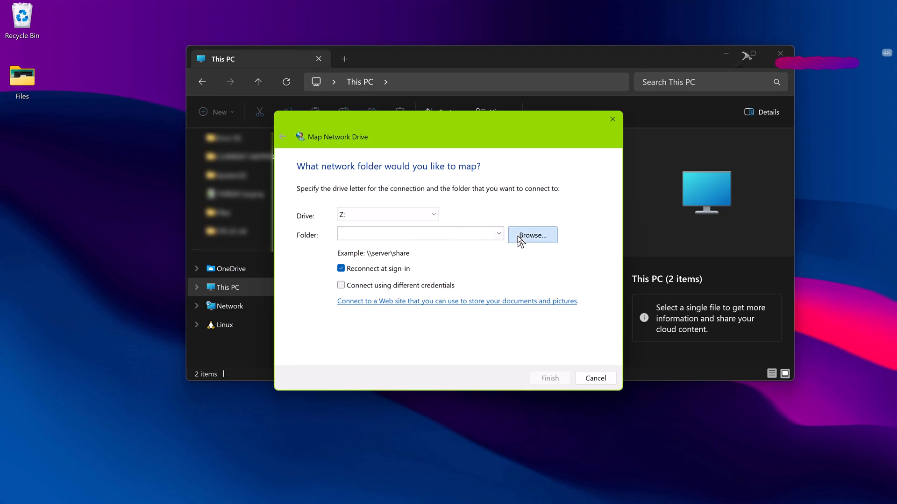
Browse for a shared folder on KAPIL-ASUS to connect as Z:
click(531, 235)
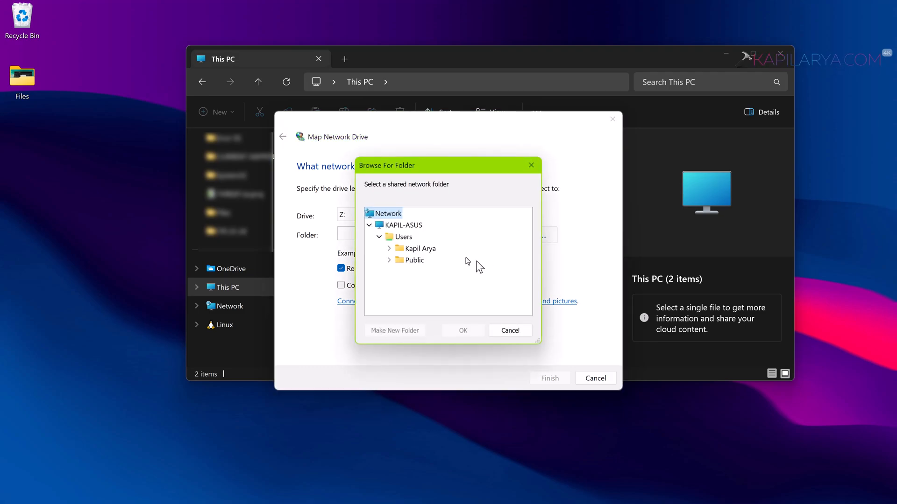
mouse_move(449, 237)
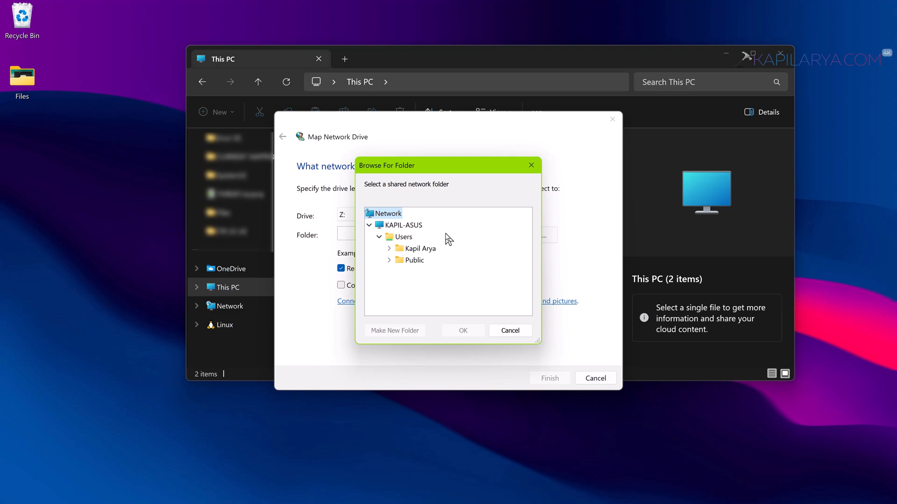
mouse_move(418, 248)
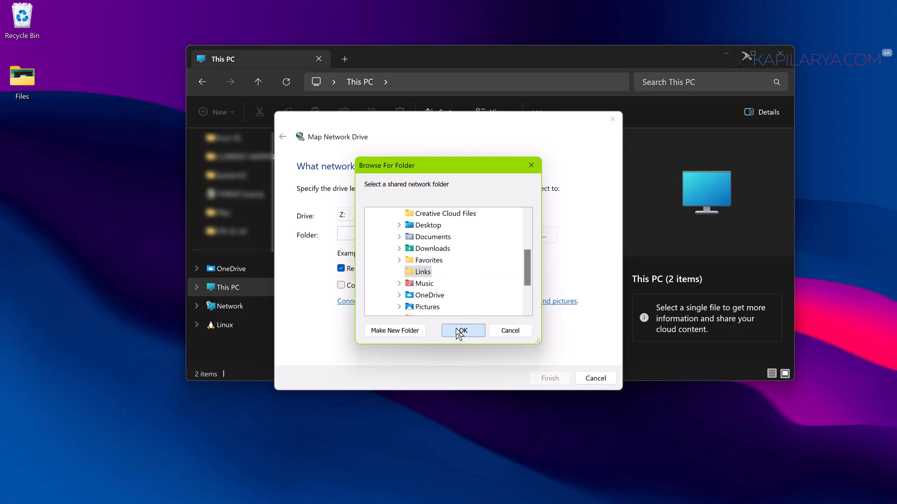
Confirm the KAPIL-ASUS user's Links folder as the folder for drive Z:
click(463, 331)
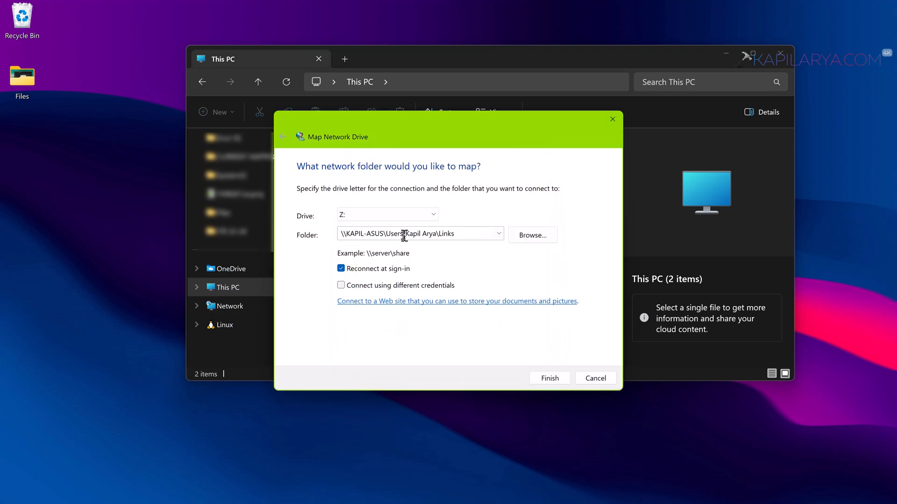
mouse_move(389, 273)
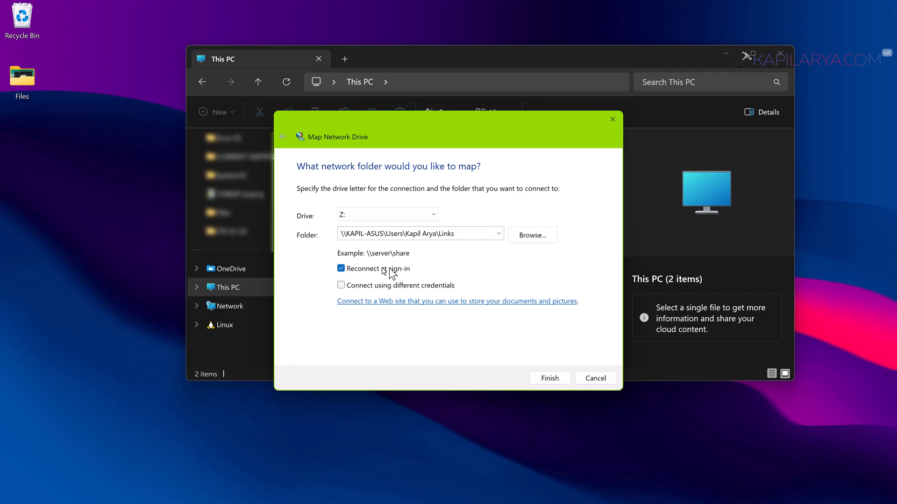
mouse_move(400, 276)
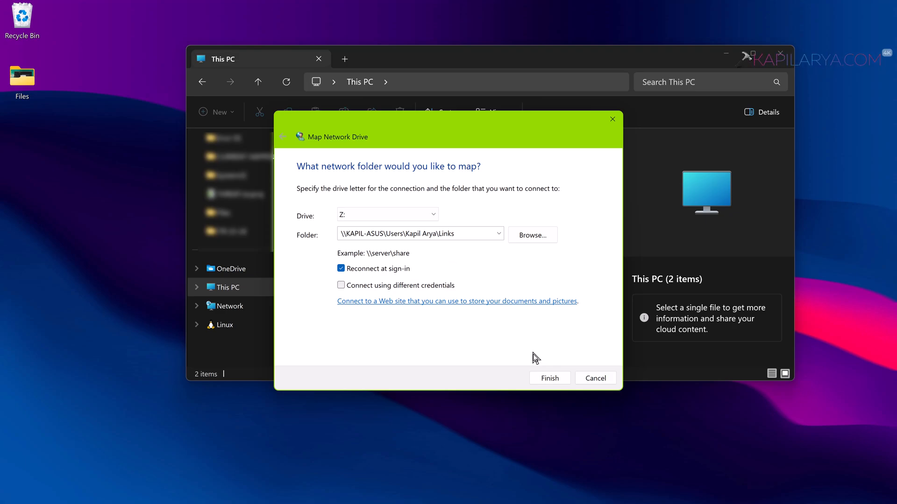
Finish mapping Links as Z: and select the new drive under Network locations
click(594, 378)
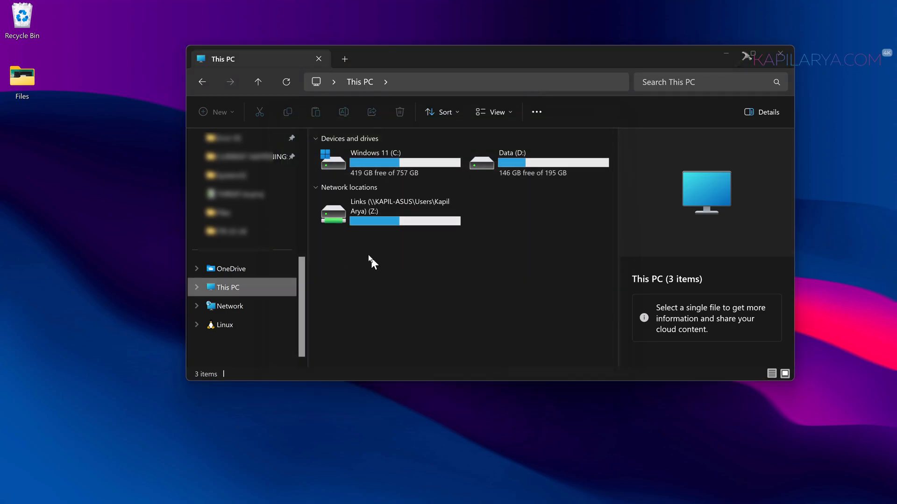
click(389, 211)
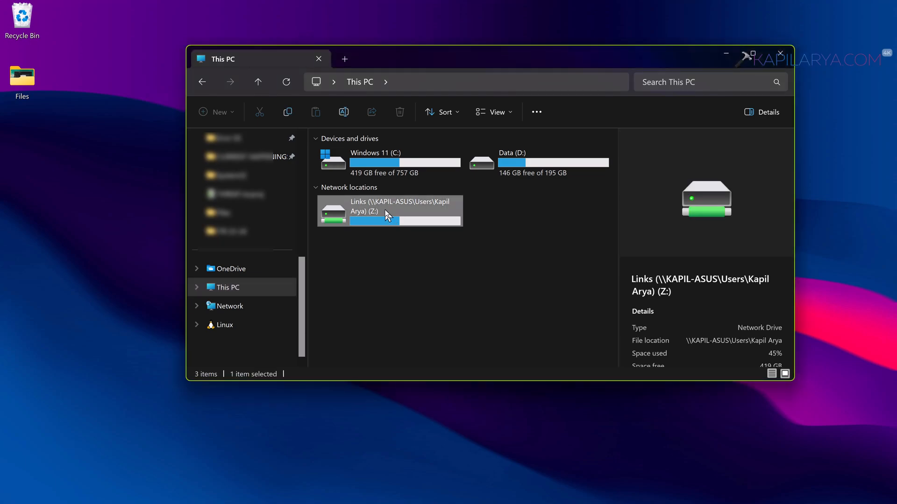
mouse_move(438, 231)
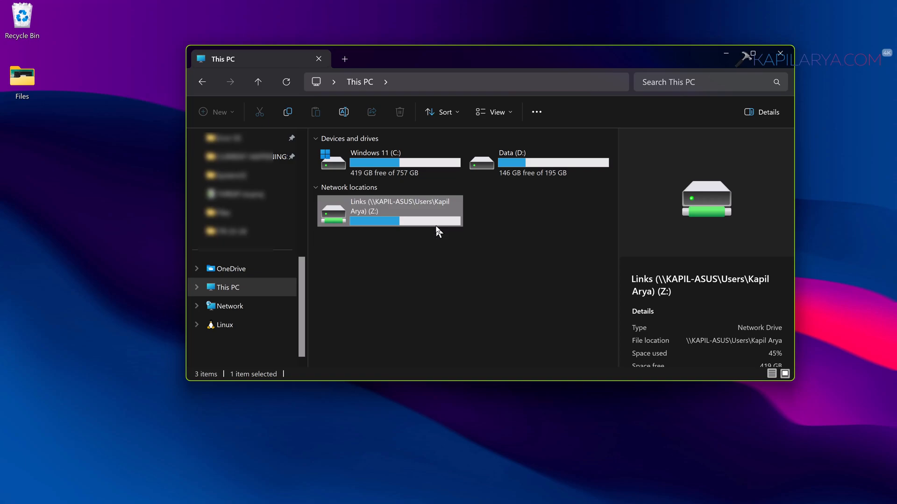
Open Properties for the Links (Z:) drive, showing 419 GB free of 757 GB
right_click(389, 210)
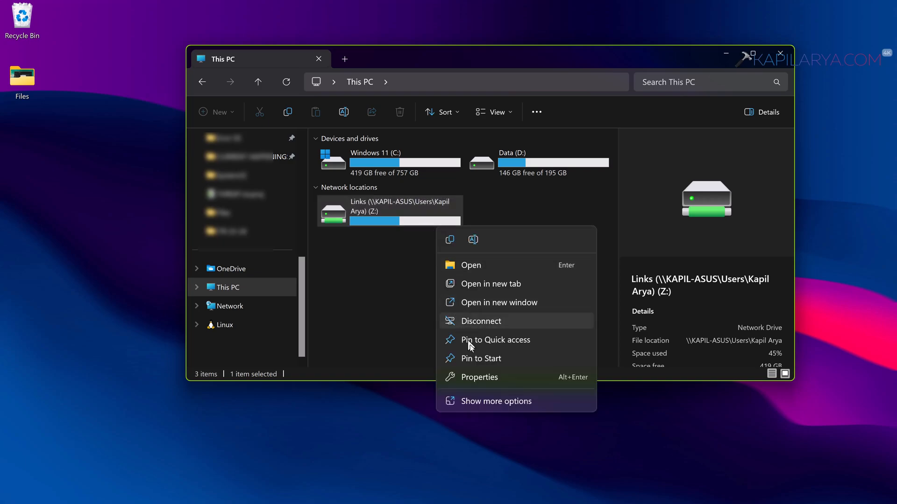
click(477, 377)
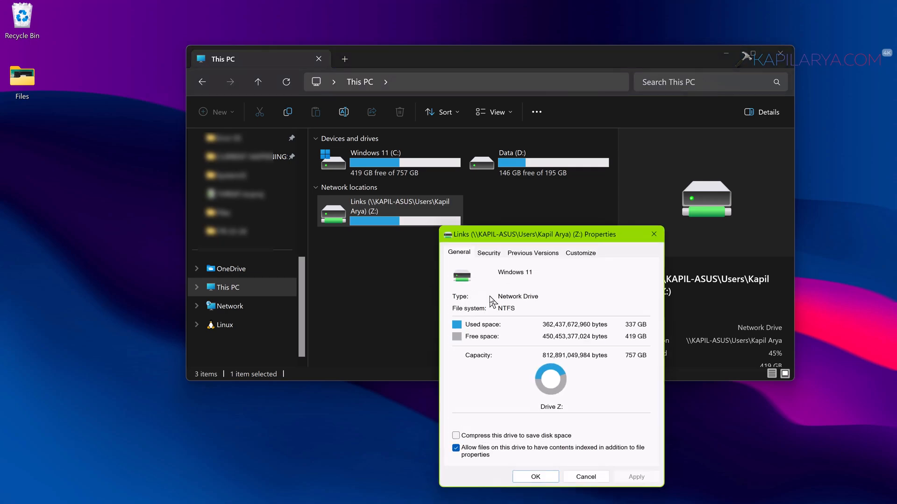
mouse_move(529, 303)
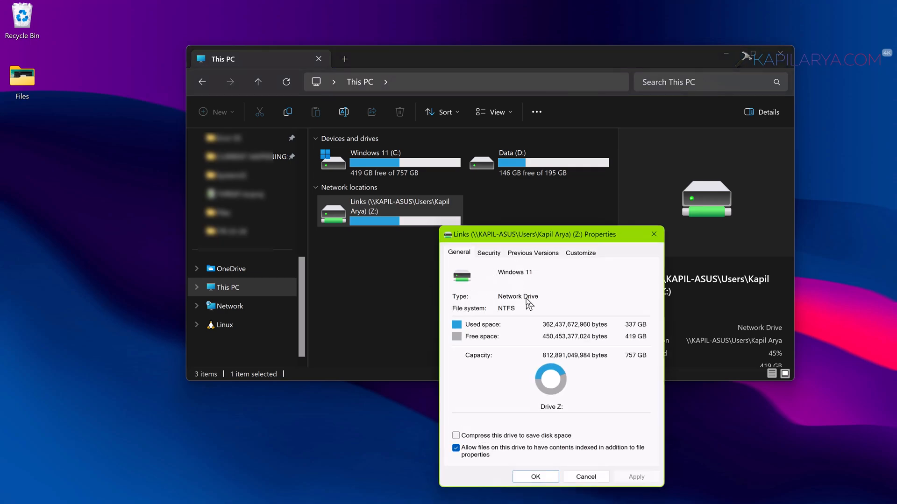
mouse_move(513, 417)
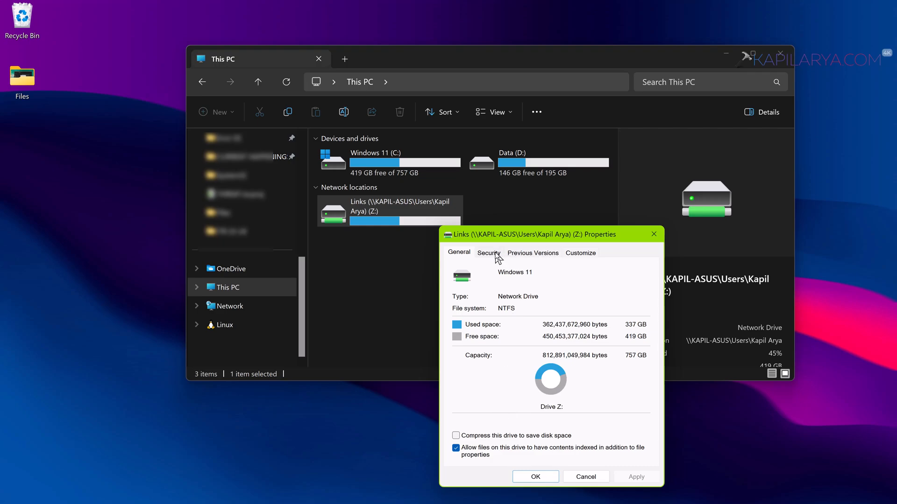
mouse_move(653, 235)
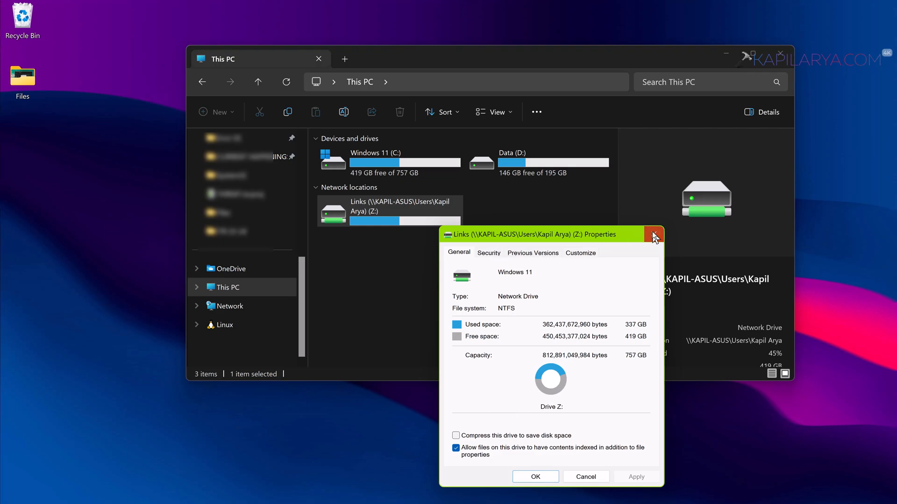